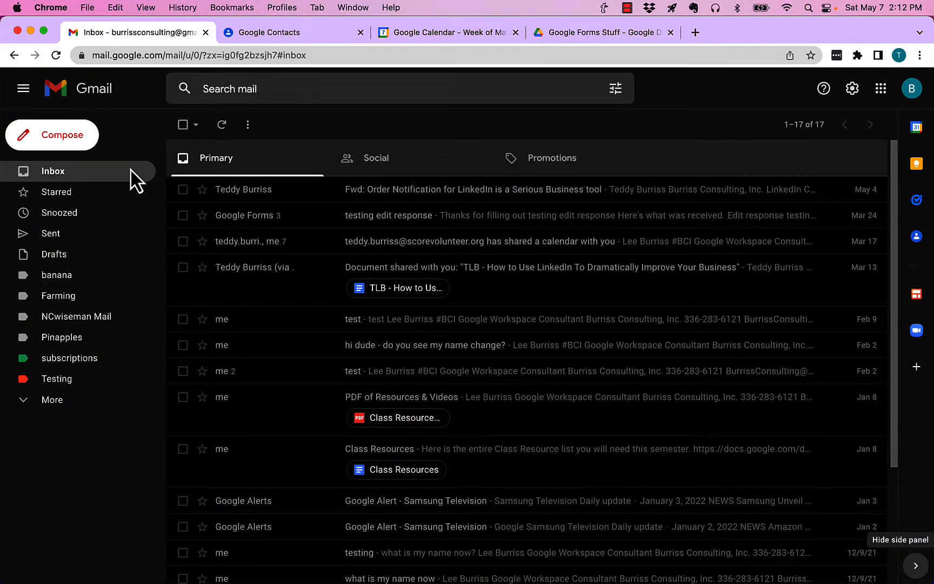
mouse_move(95, 170)
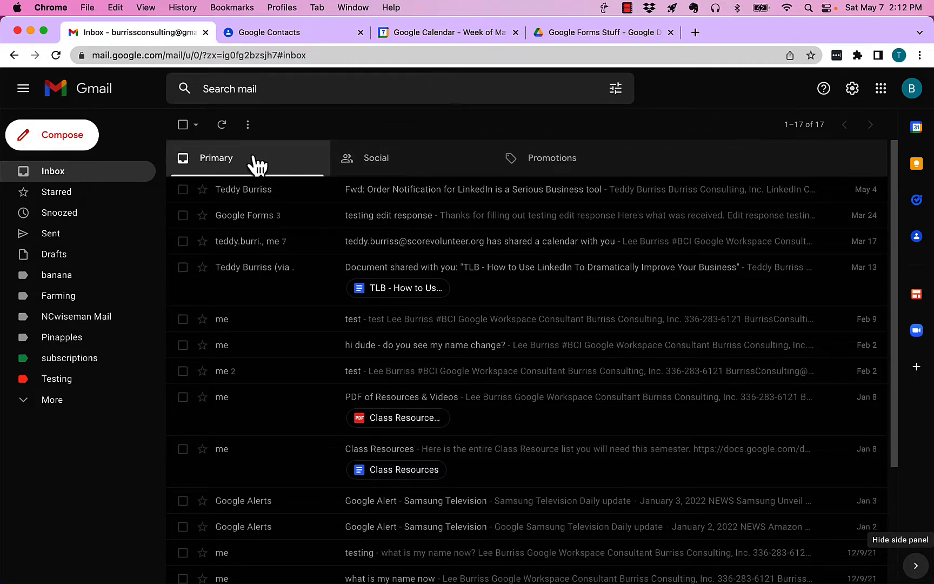
mouse_move(530, 175)
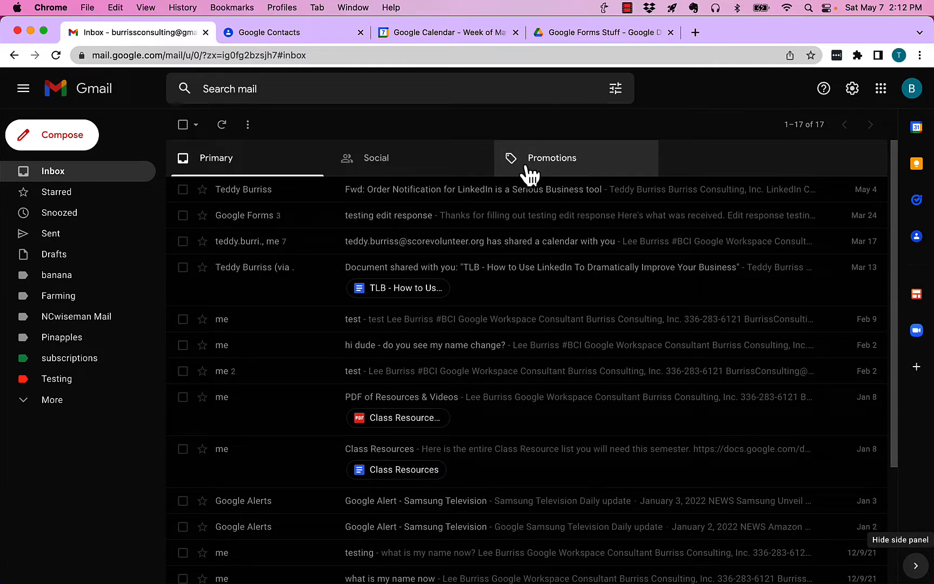
mouse_move(708, 174)
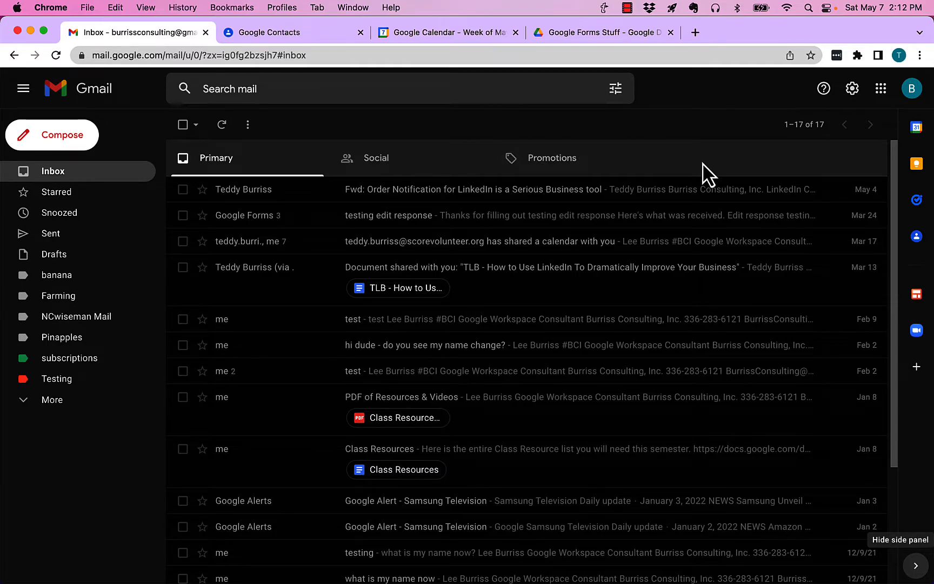
mouse_move(634, 167)
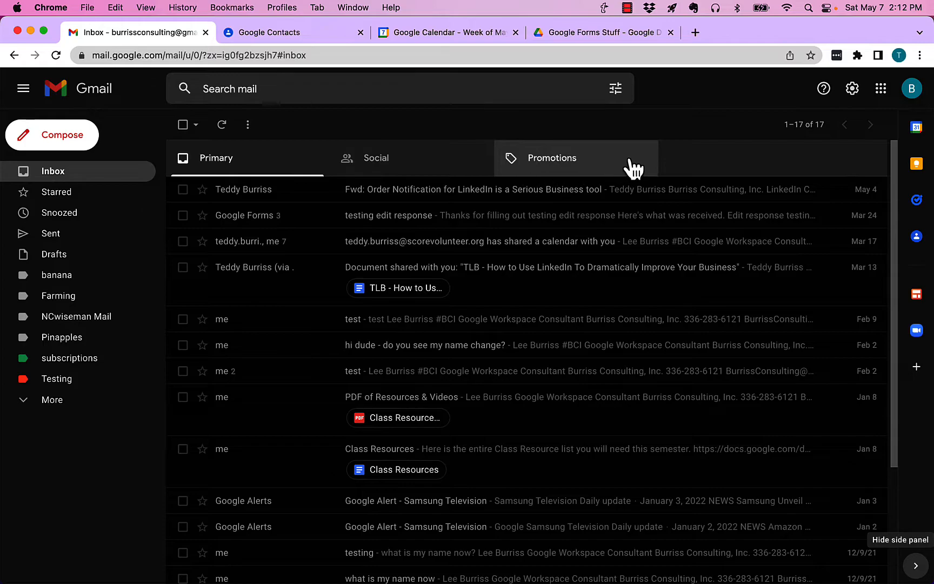
mouse_move(759, 173)
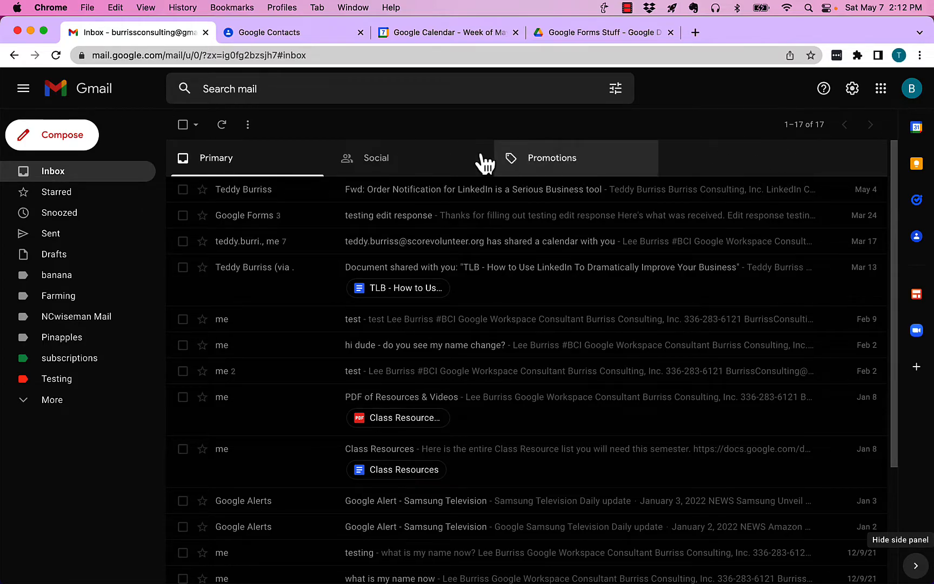
mouse_move(713, 166)
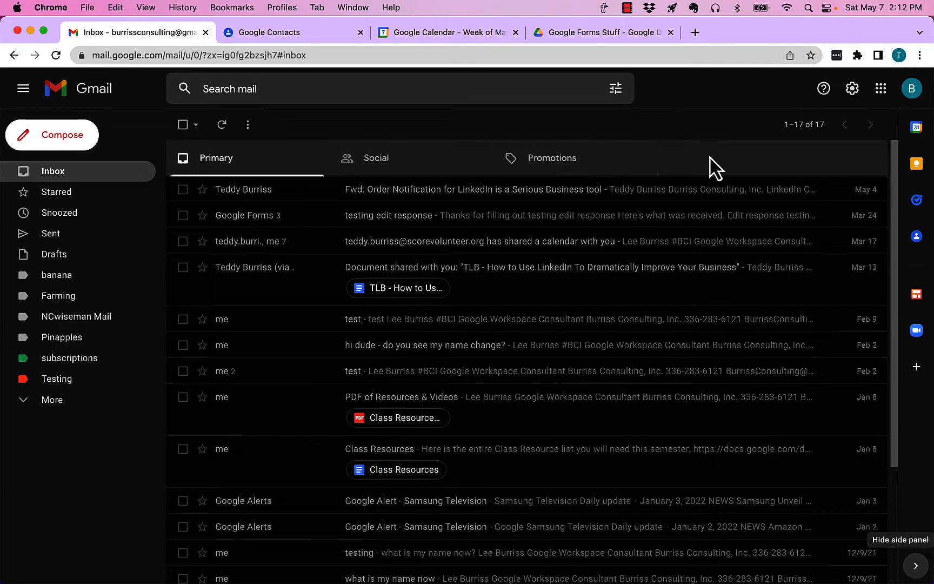
mouse_move(226, 176)
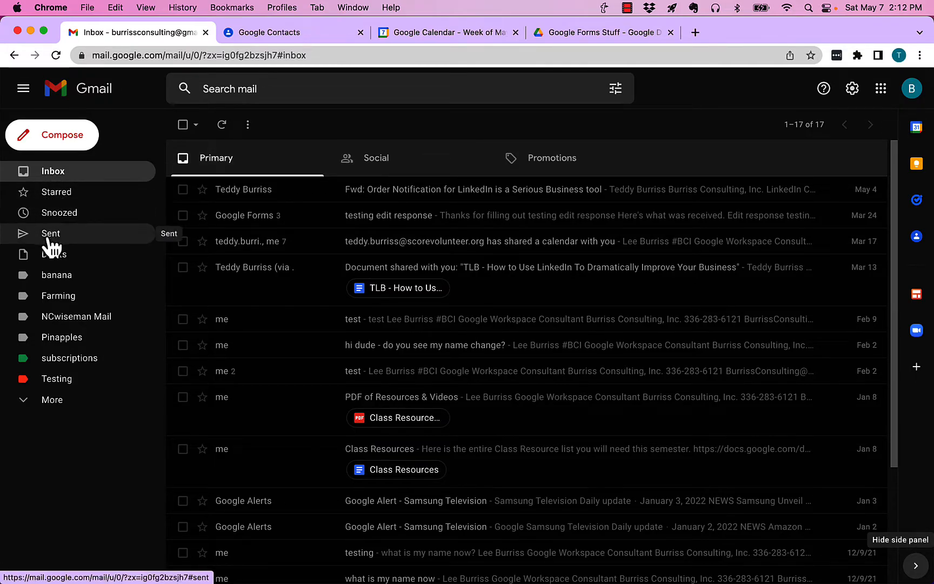
mouse_move(53, 255)
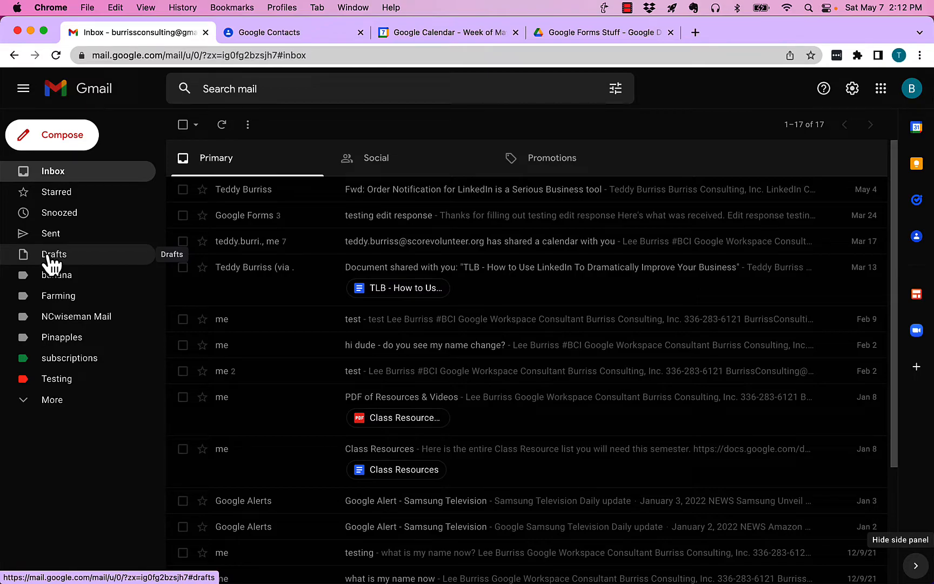
mouse_move(58, 296)
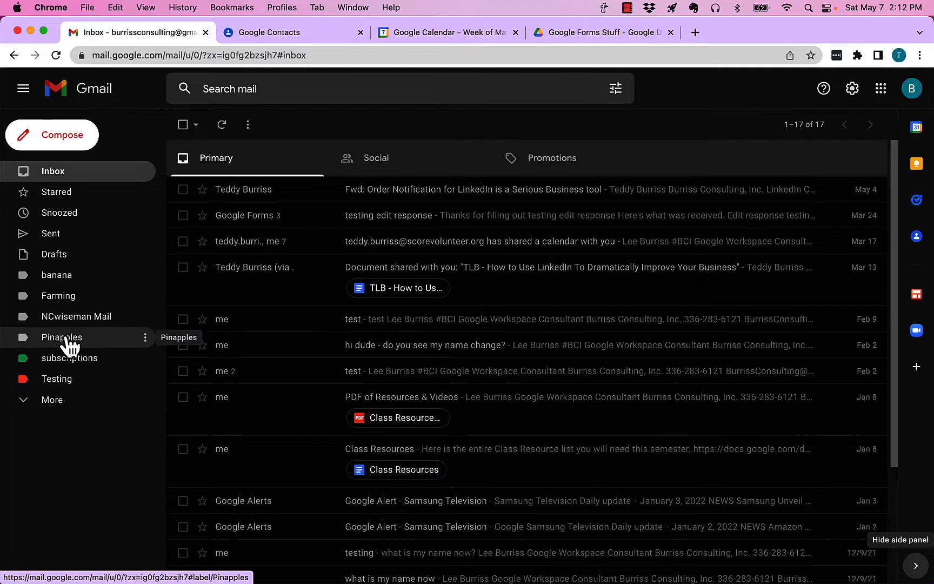
mouse_move(57, 379)
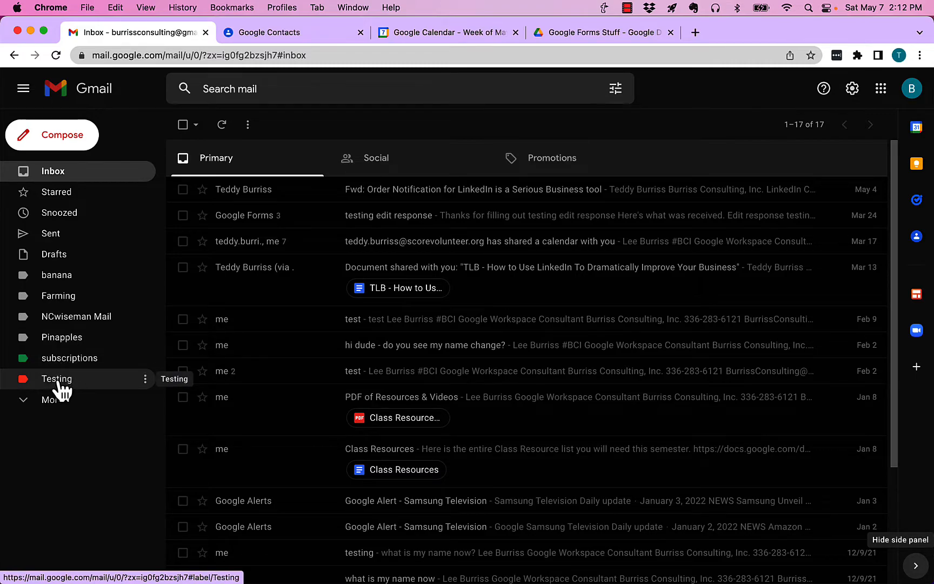
mouse_move(56, 275)
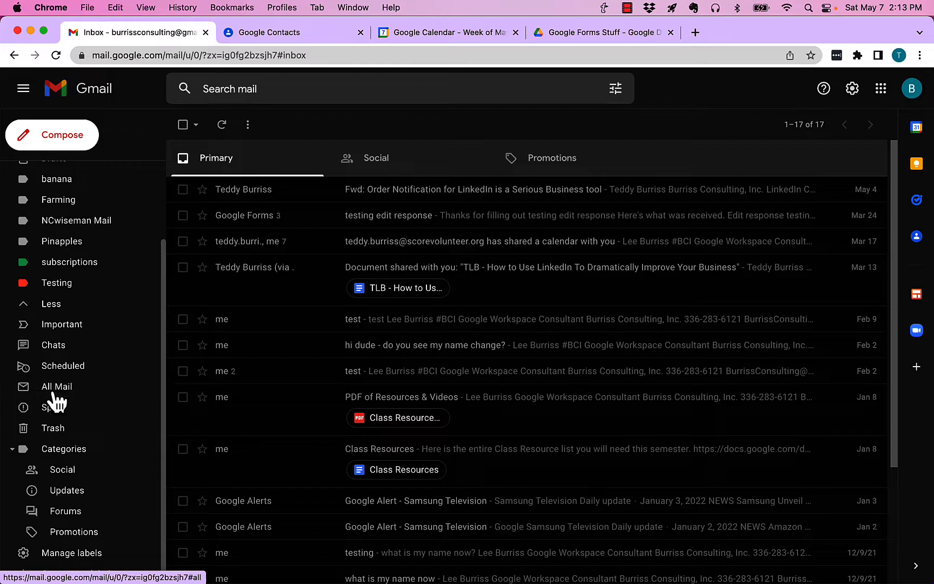
Step: Open All Mail to list all 38 conversations, inbox and archived
left_click(56, 386)
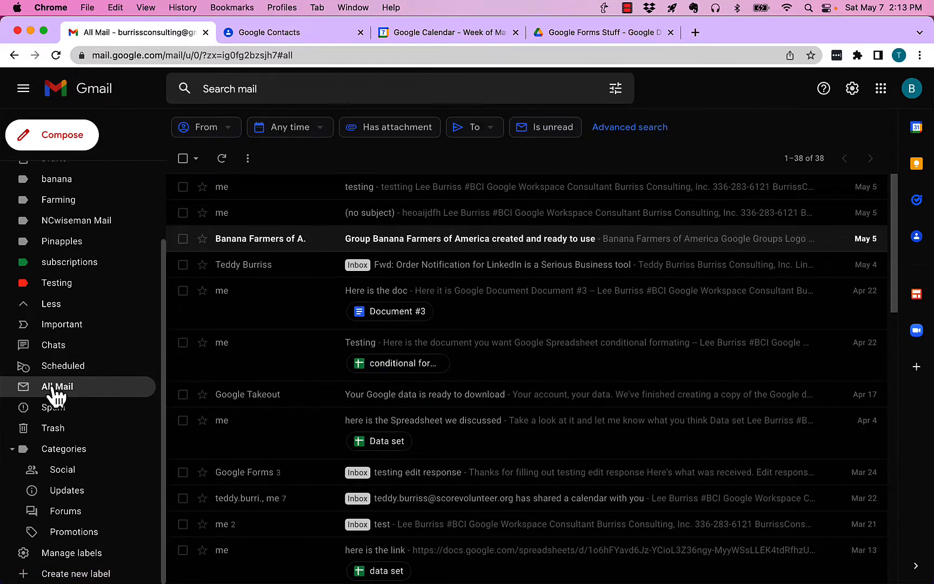
mouse_move(259, 369)
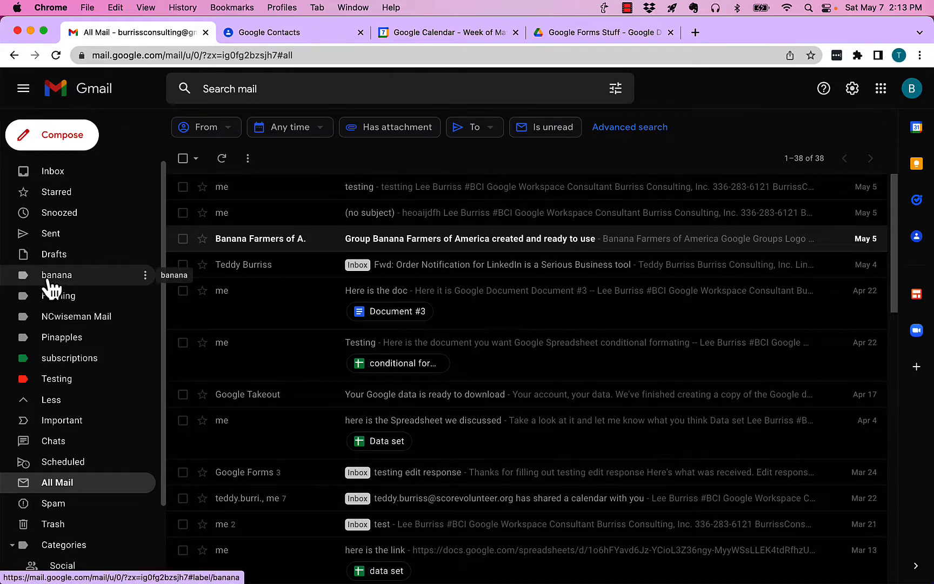
mouse_move(58, 296)
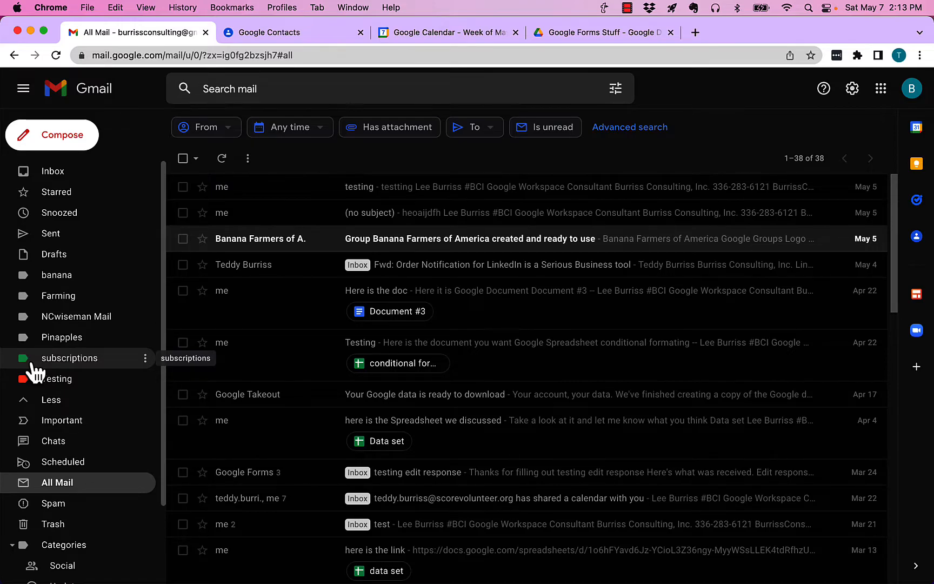
mouse_move(57, 275)
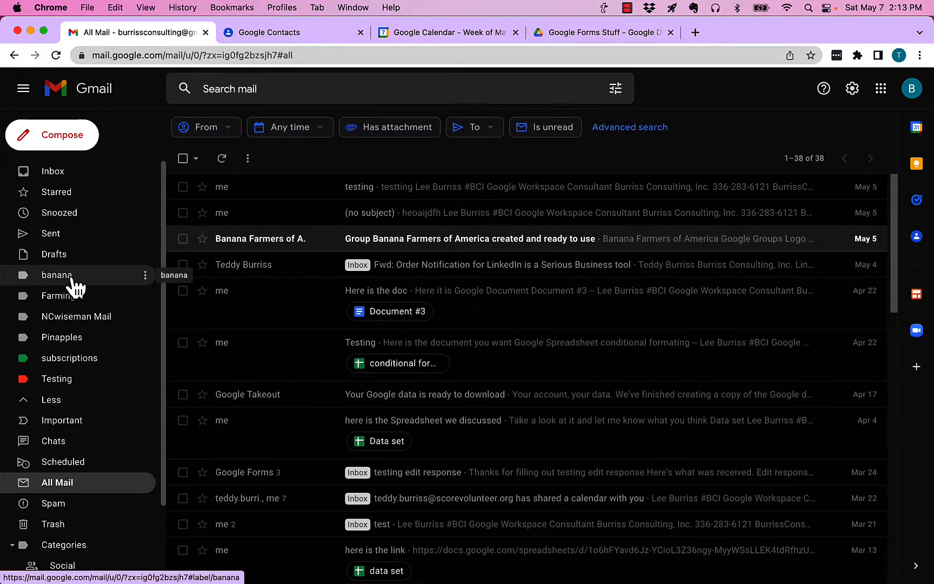
mouse_move(75, 296)
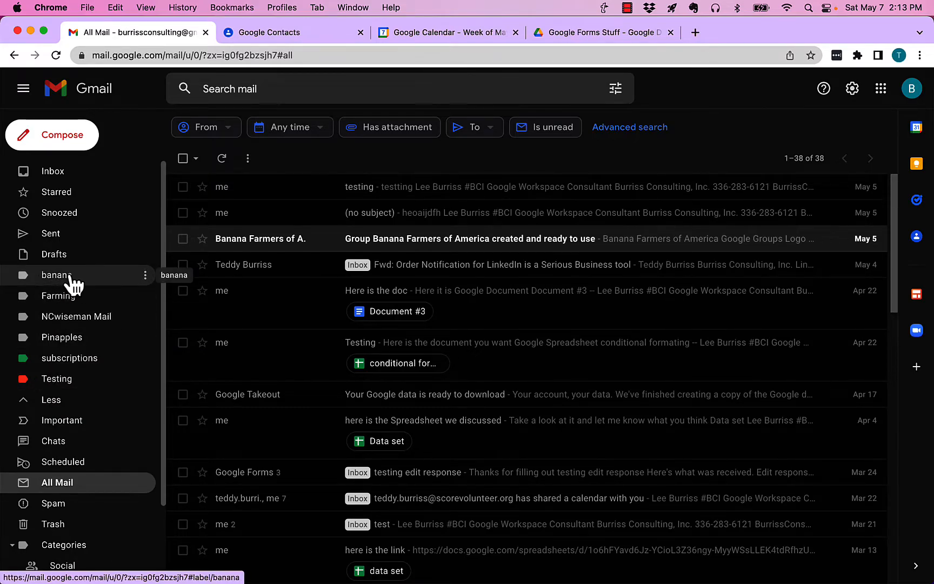
mouse_move(61, 337)
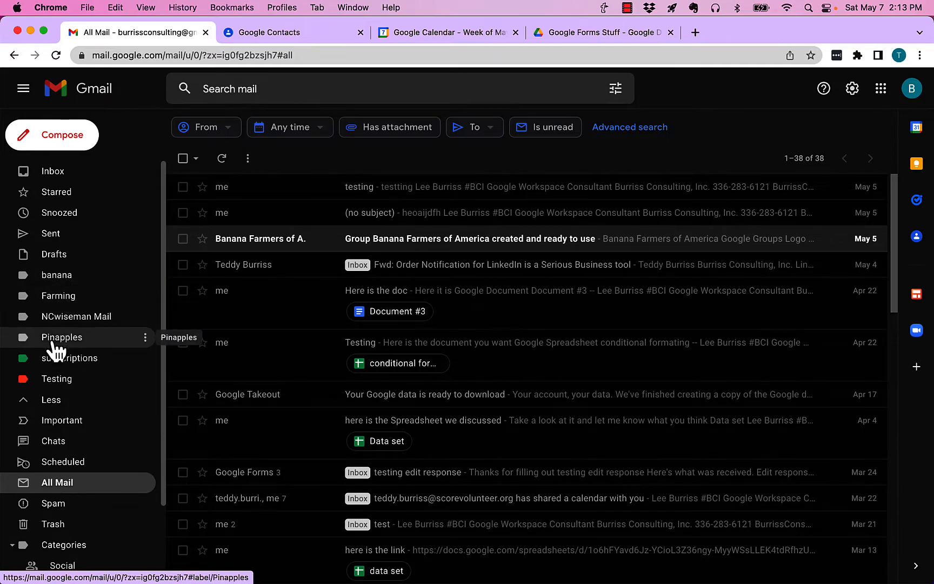
mouse_move(59, 296)
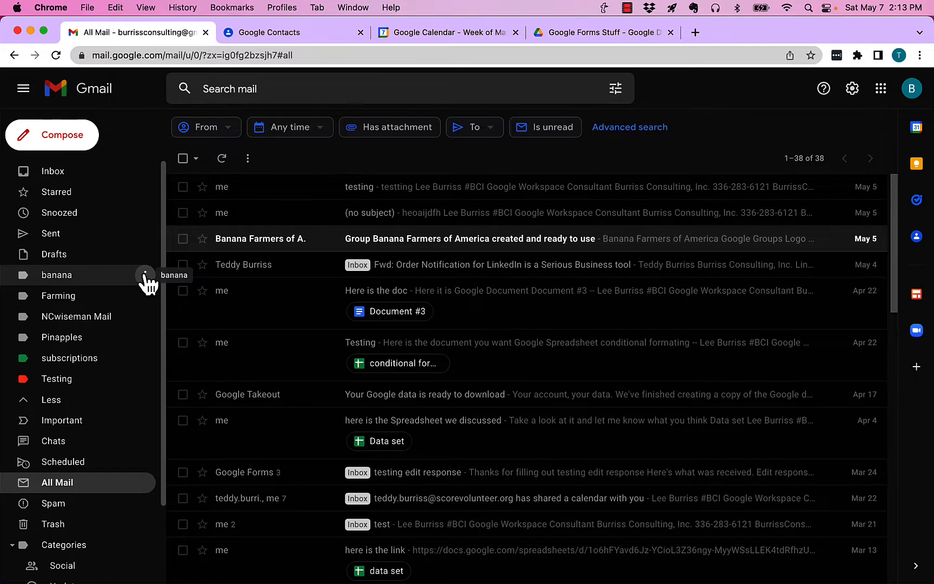
Step: Edit the banana label to read 'Banana', nested under the Farming parent label
left_click(145, 275)
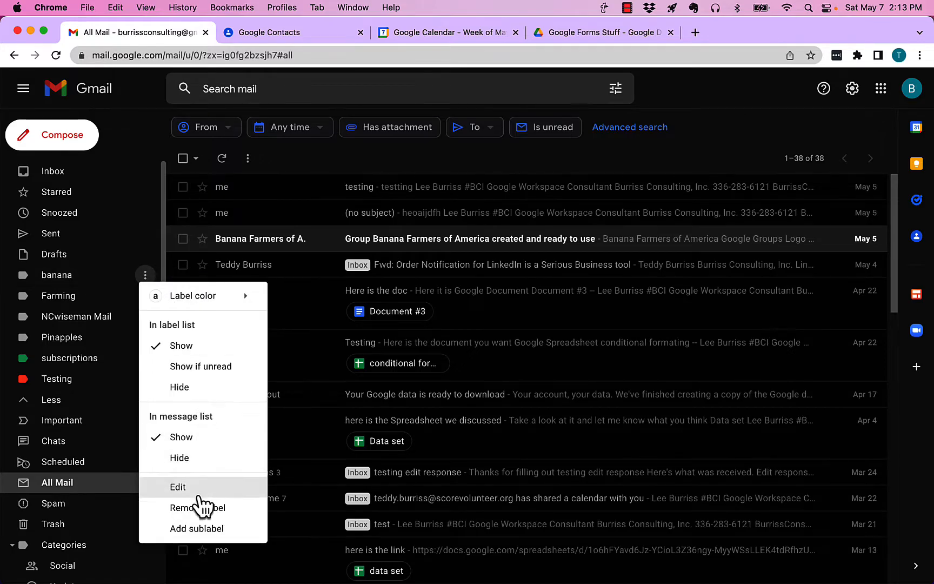
left_click(178, 487)
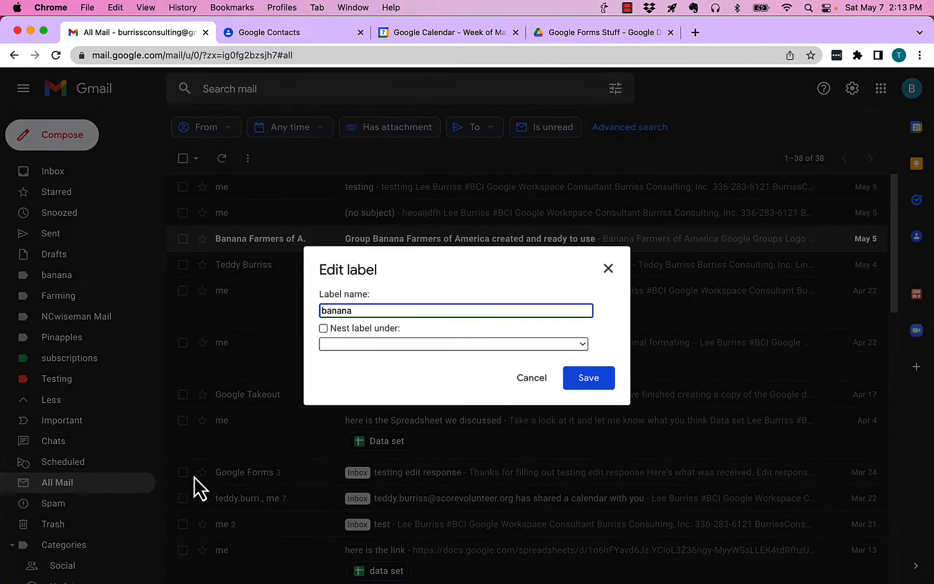
mouse_move(334, 337)
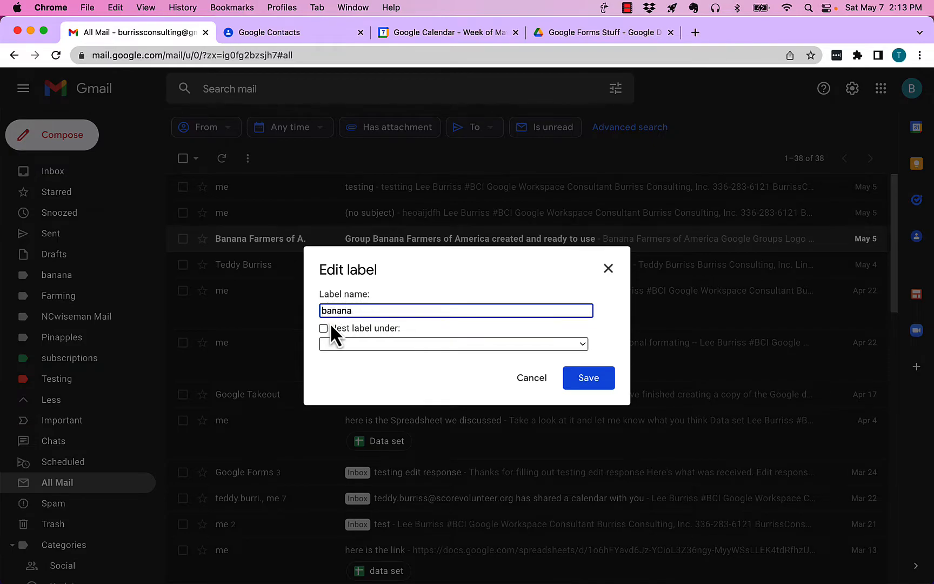
type("Banana")
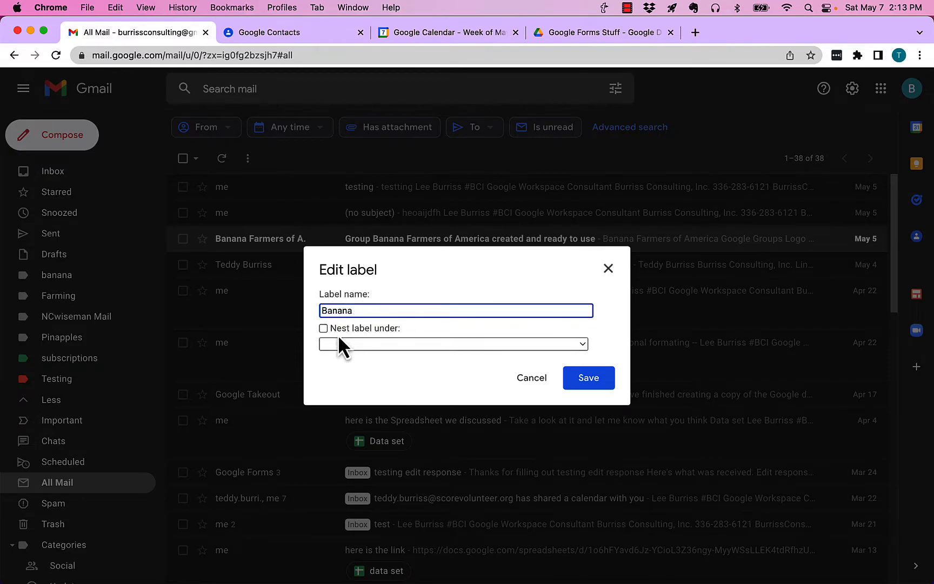
left_click(322, 328)
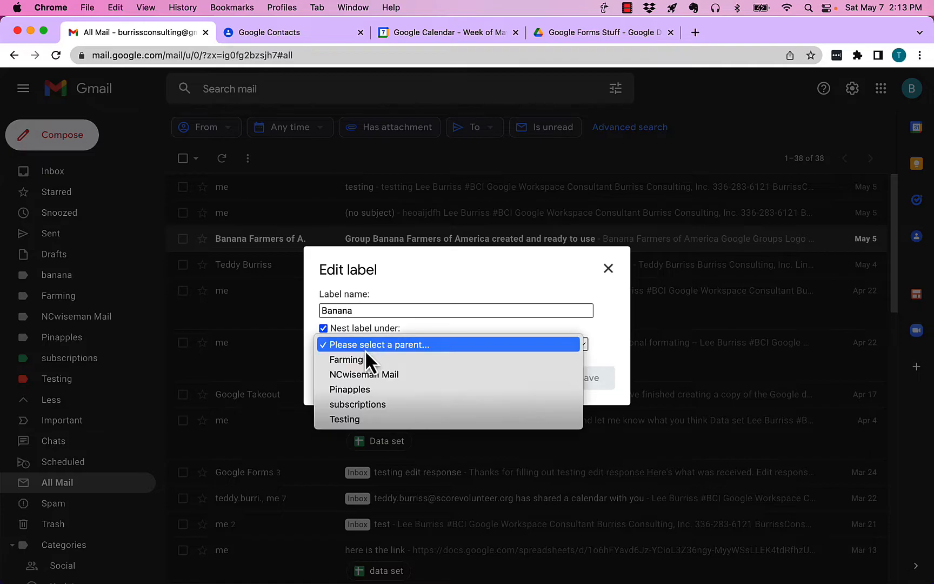
left_click(346, 359)
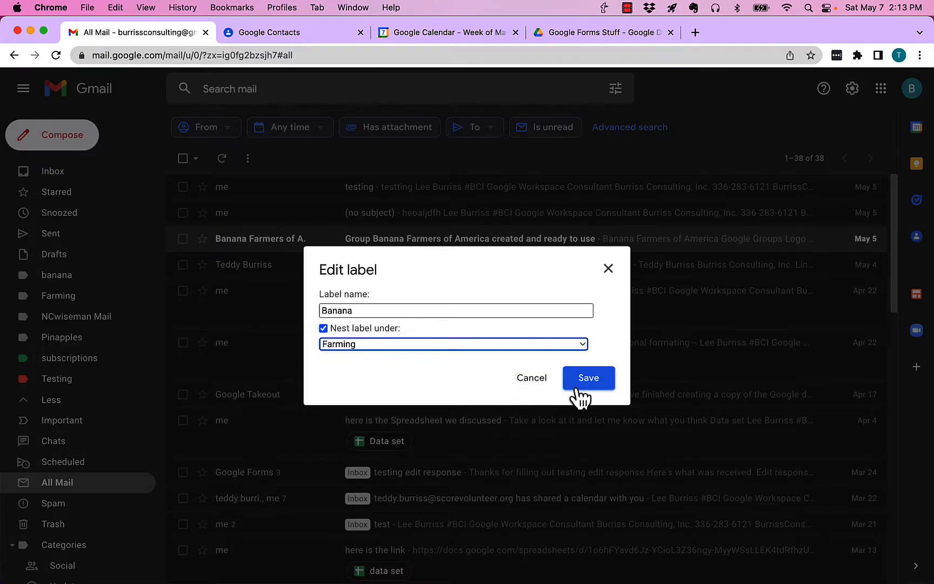
left_click(588, 378)
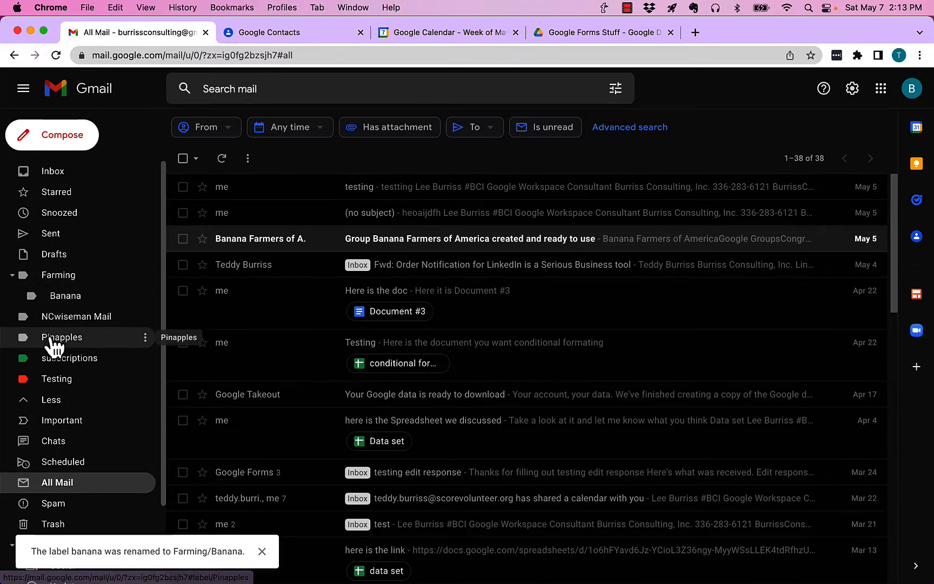
left_click(62, 338)
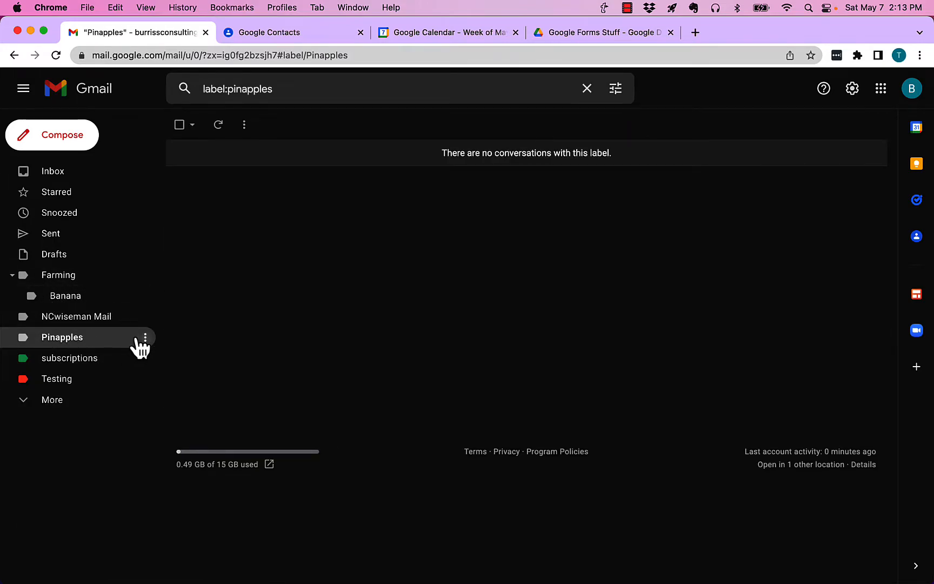
Step: Correct 'Pinapples' to 'Pineapples' via spelling suggestion and nest it under Farming
left_click(145, 337)
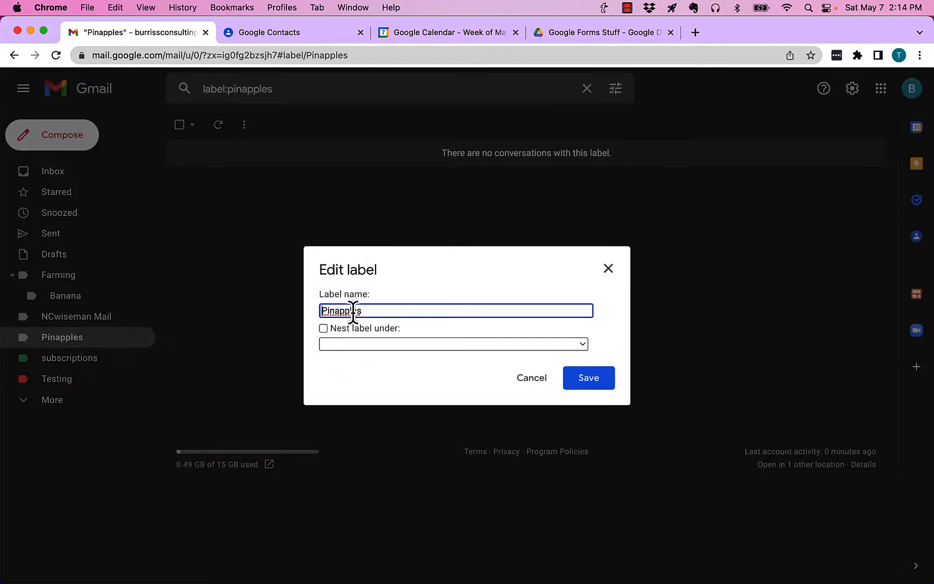
right_click(340, 310)
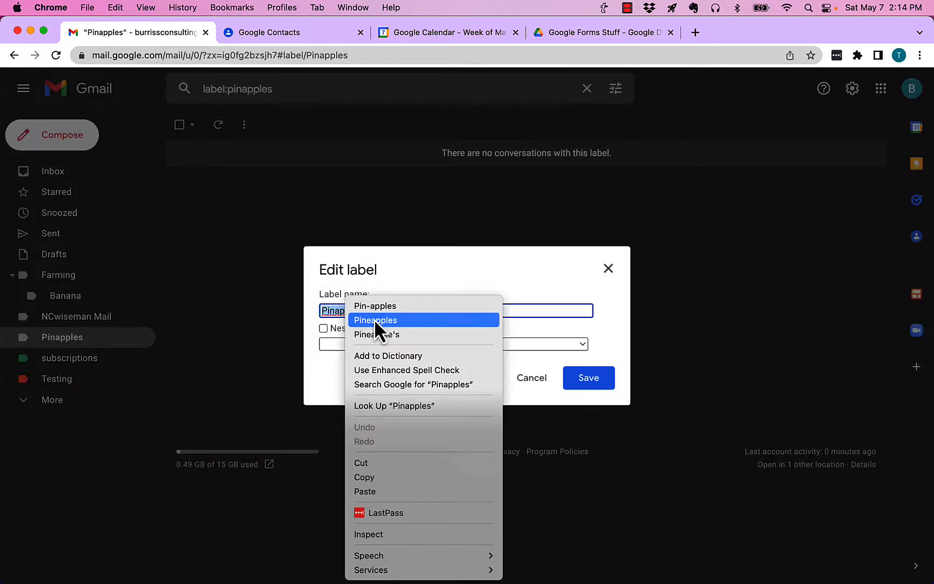
left_click(376, 320)
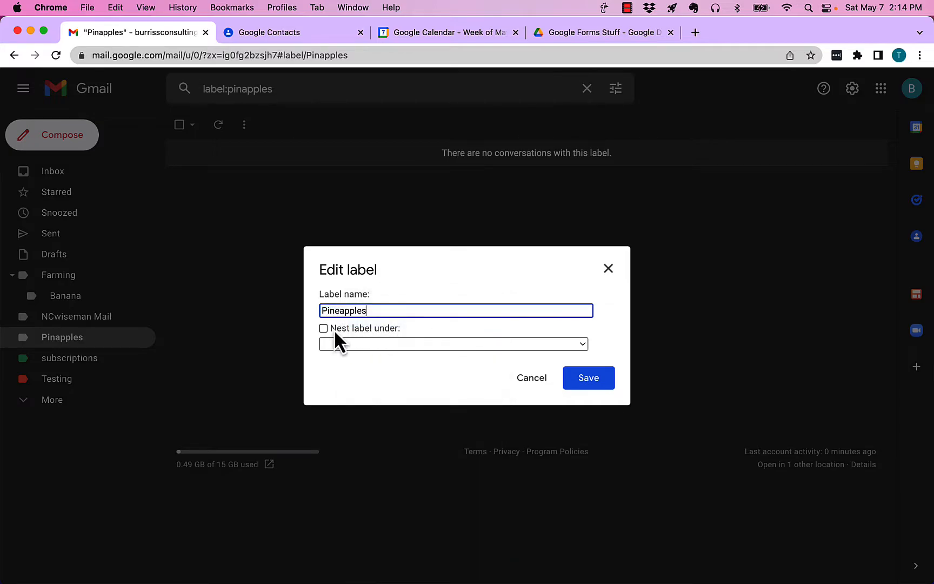
left_click(323, 327)
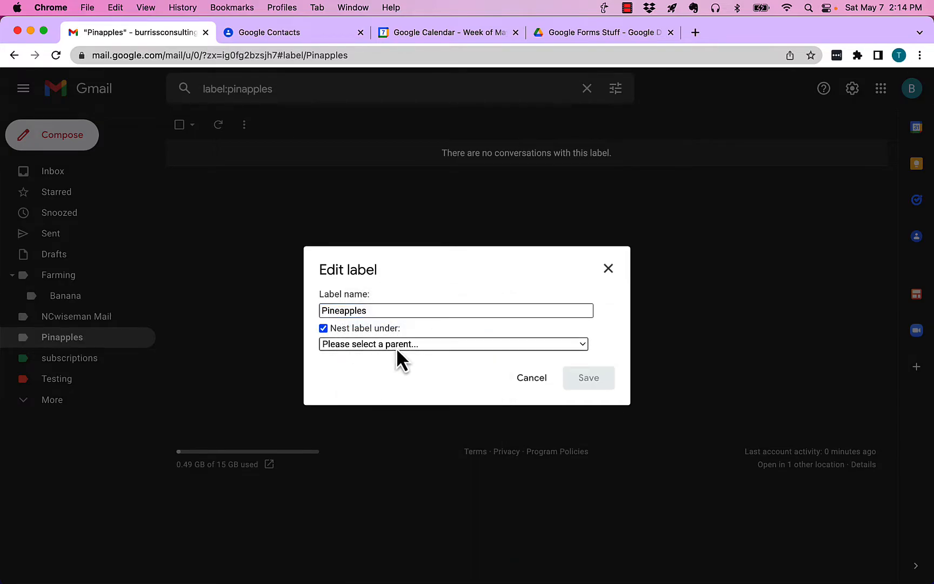
left_click(453, 344)
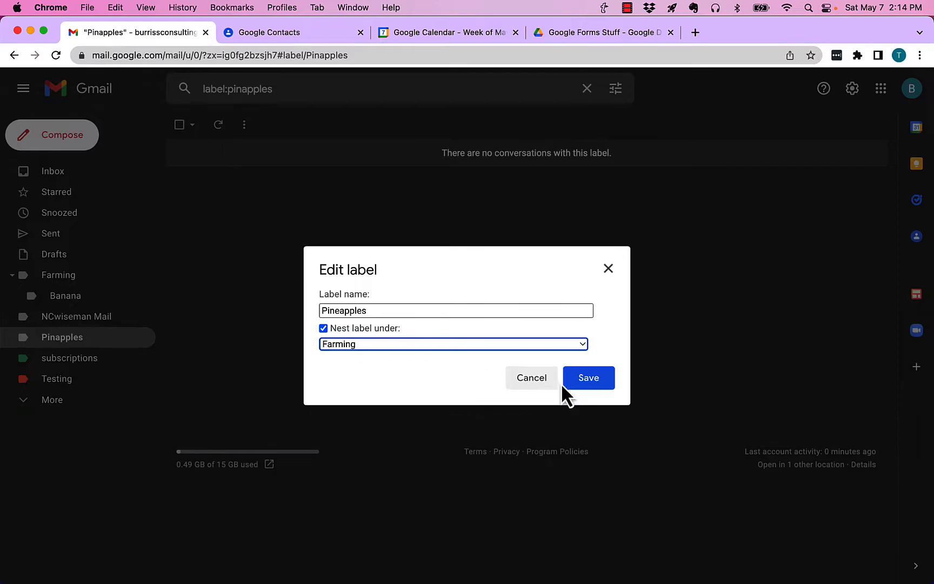
left_click(588, 377)
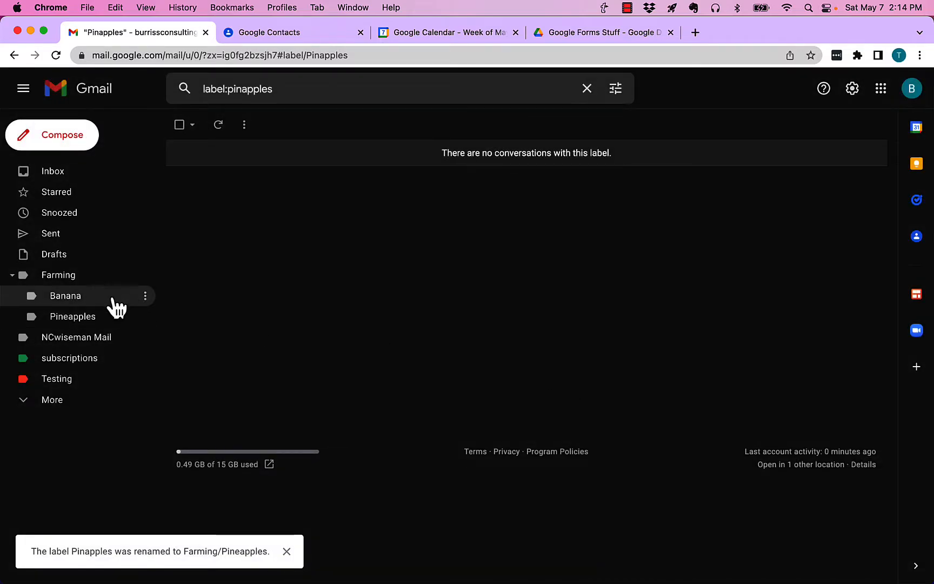
mouse_move(58, 275)
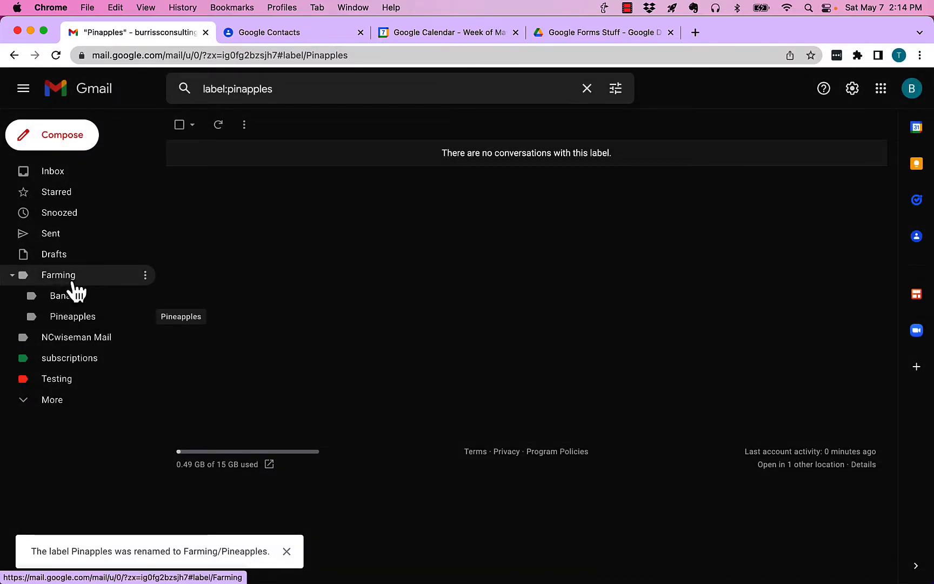
Step: Collapse Farming to hide its Banana and Pineapples sublabels
left_click(12, 274)
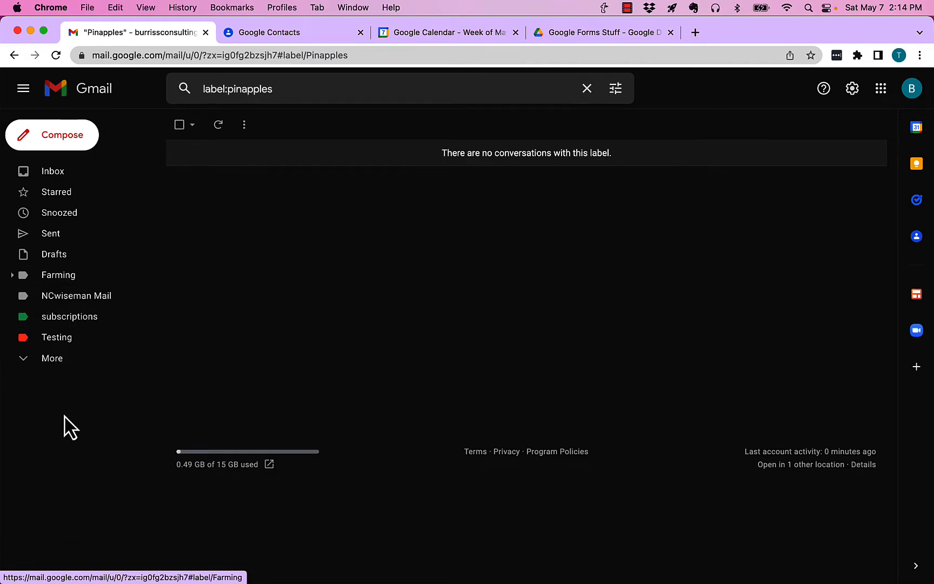
mouse_move(65, 463)
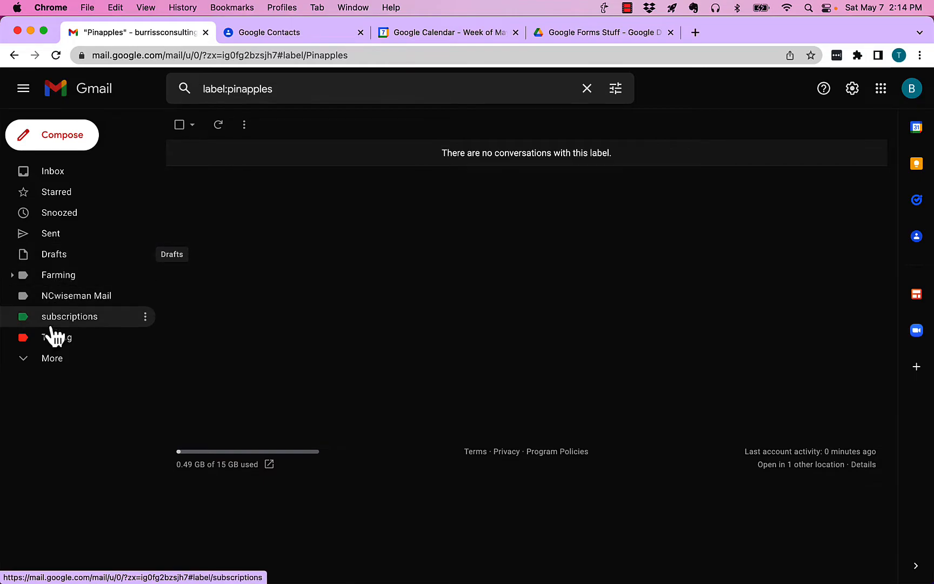
Step: Expand More in the sidebar and go to Manage labels
left_click(52, 358)
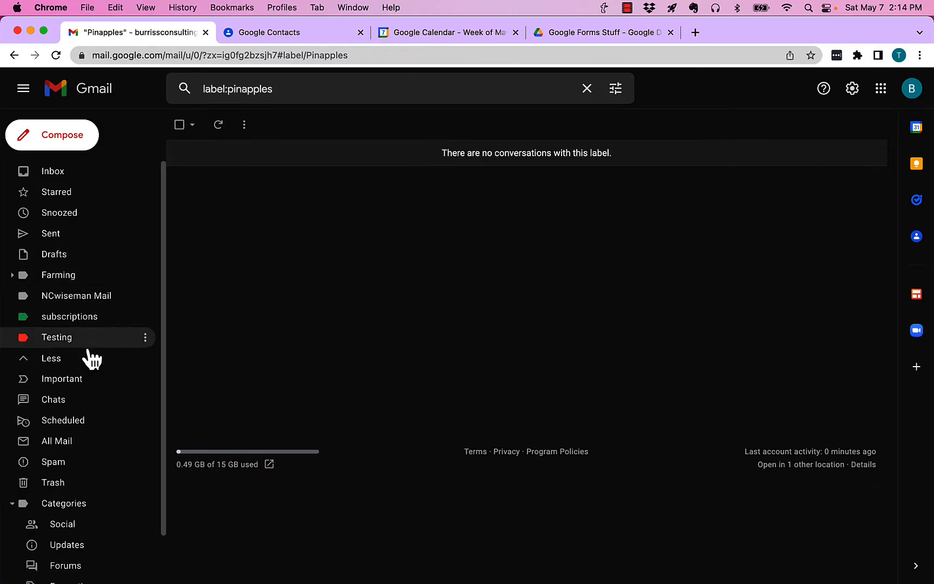
scroll("down", 3)
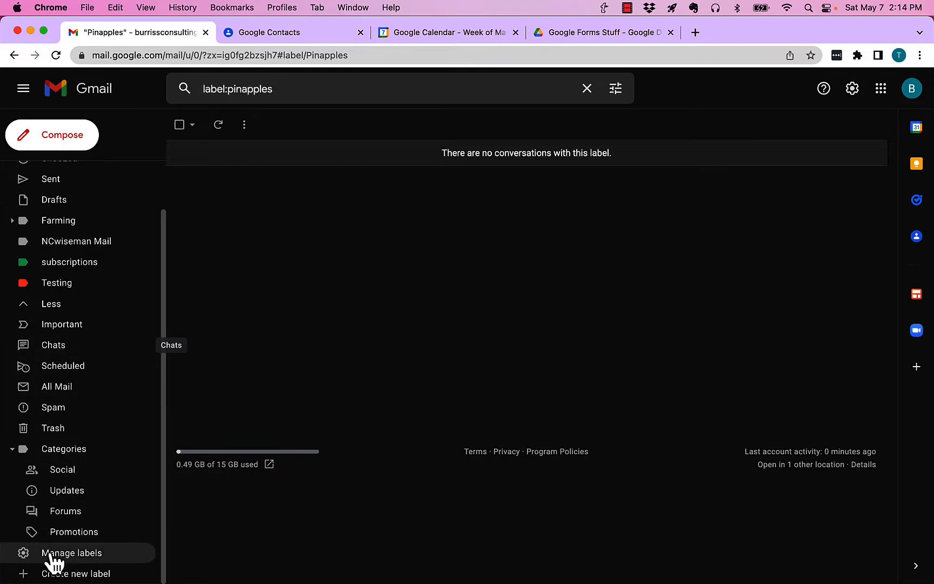
mouse_move(73, 553)
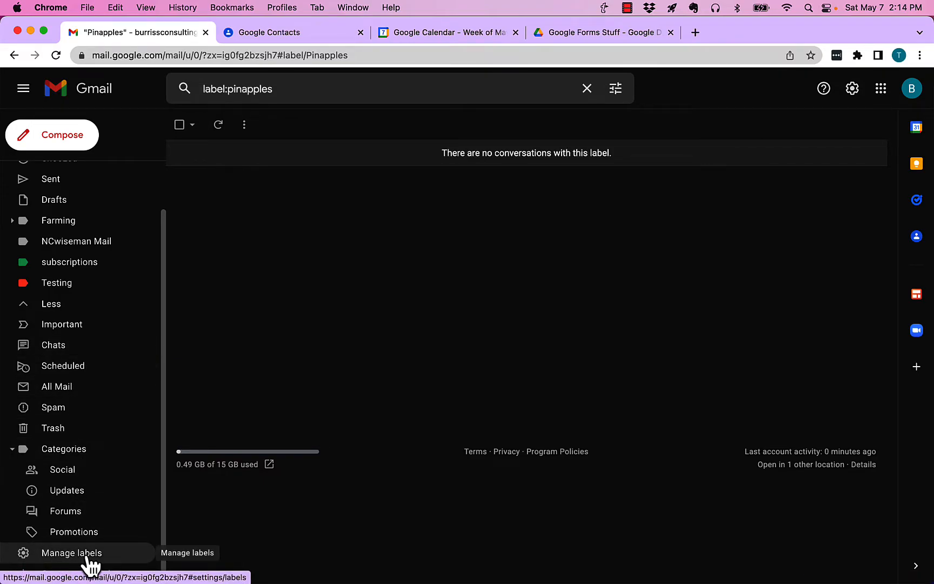
left_click(71, 553)
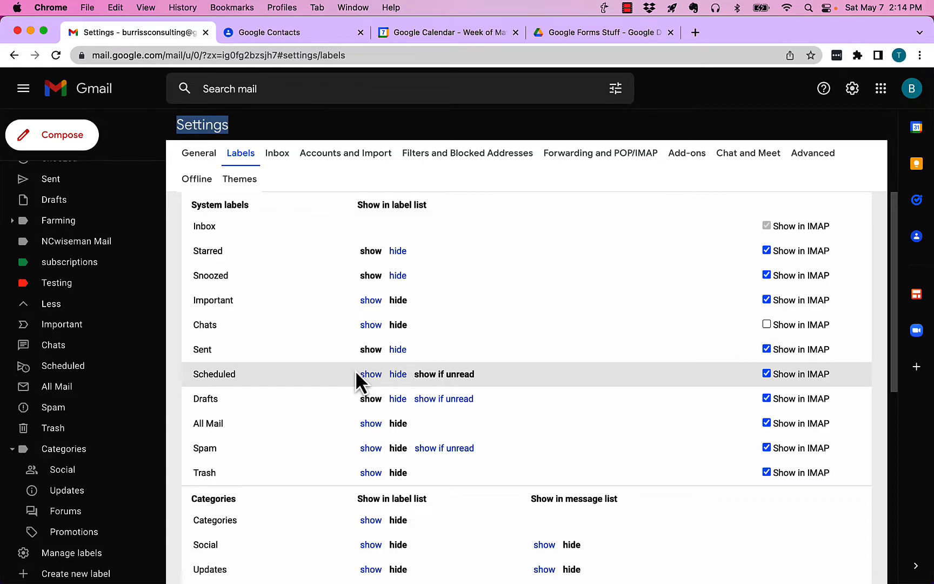
scroll("down", 3)
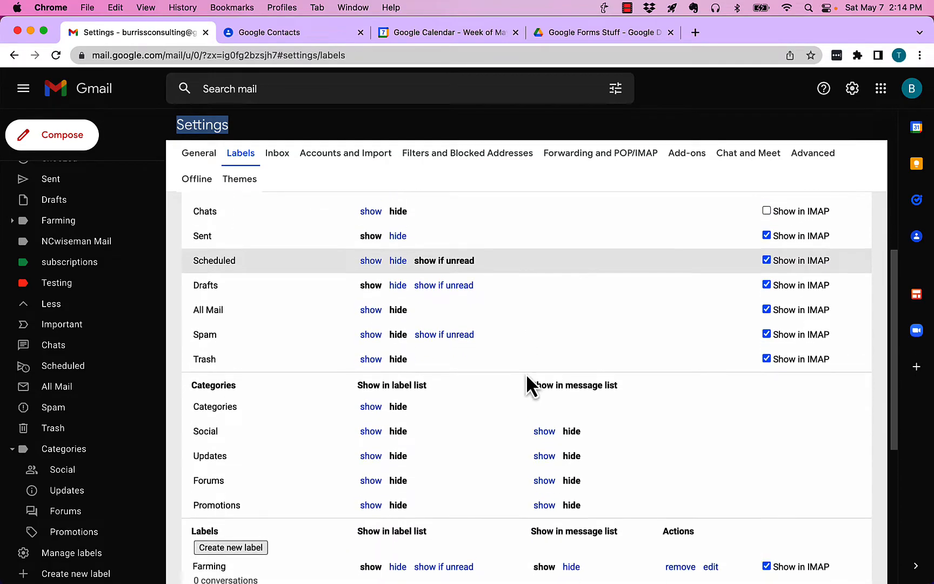
scroll("down", 3)
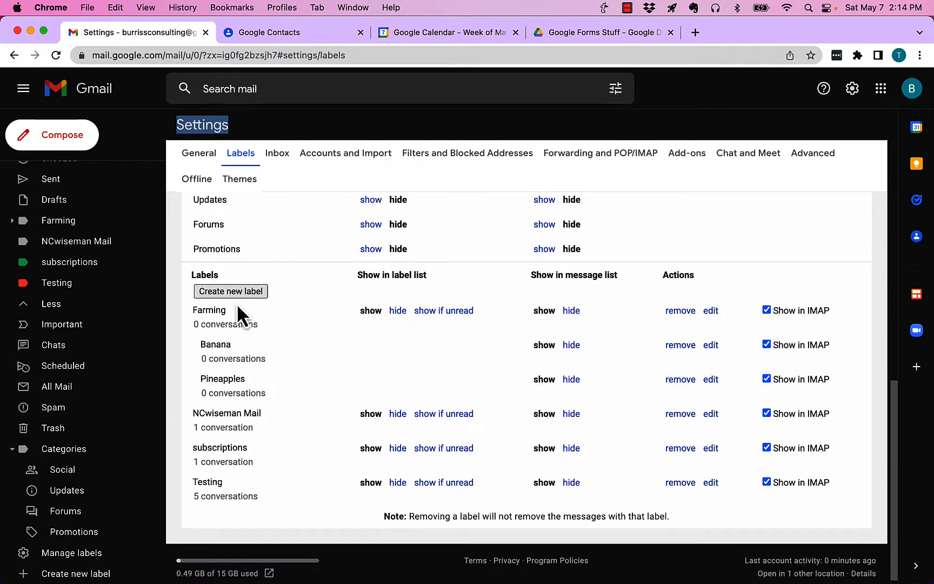
mouse_move(278, 349)
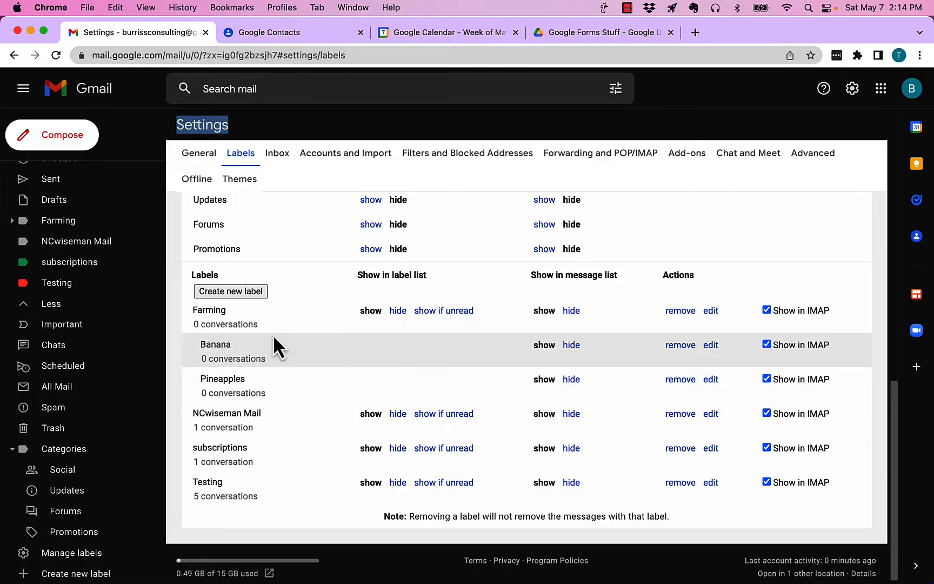
mouse_move(257, 393)
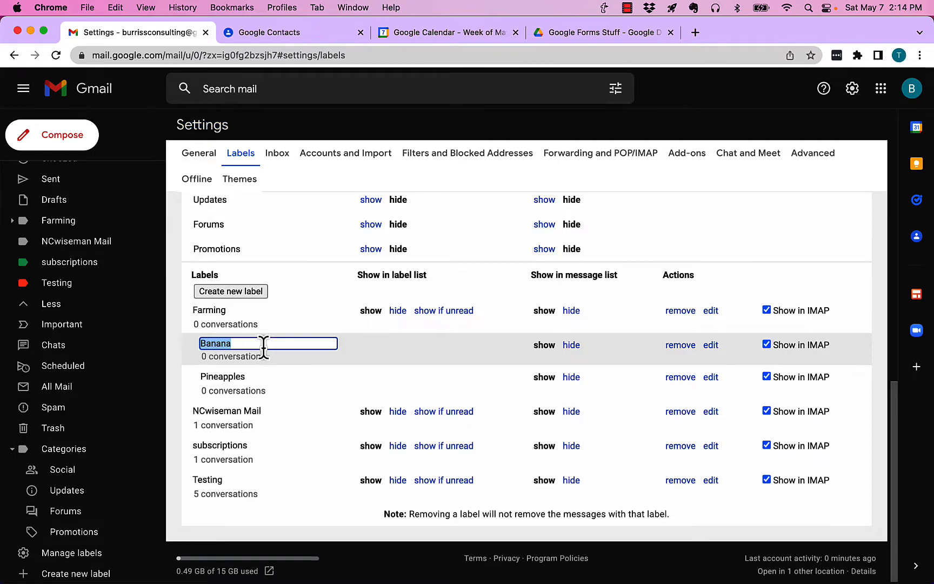
left_click(711, 345)
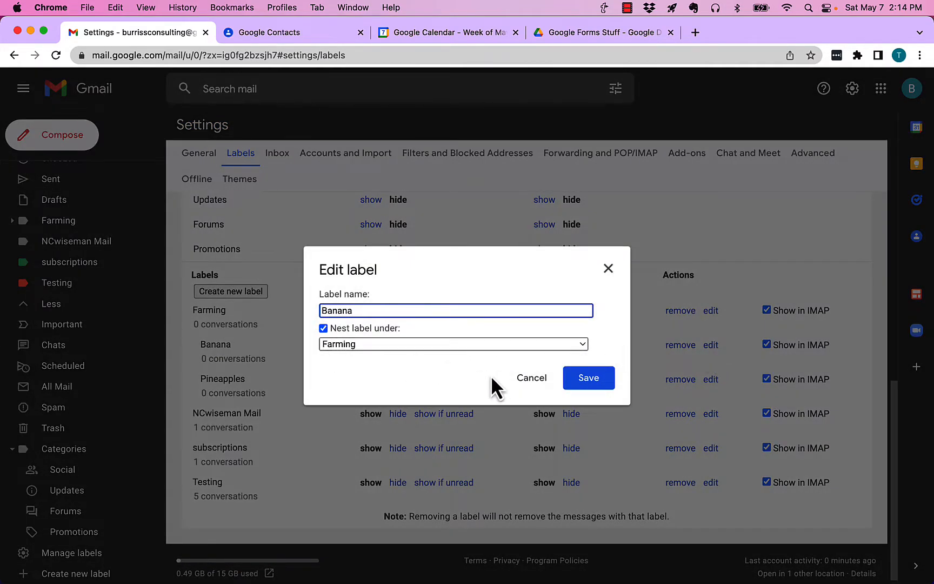
left_click(588, 378)
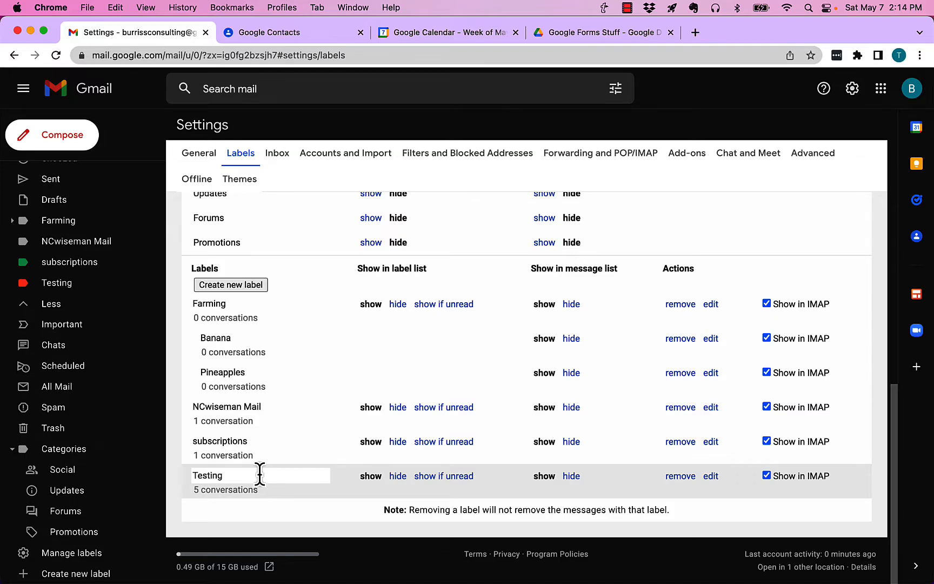
Step: Edit the Testing label, enable nesting, and pick NCwiseman Mail as parent
left_click(711, 475)
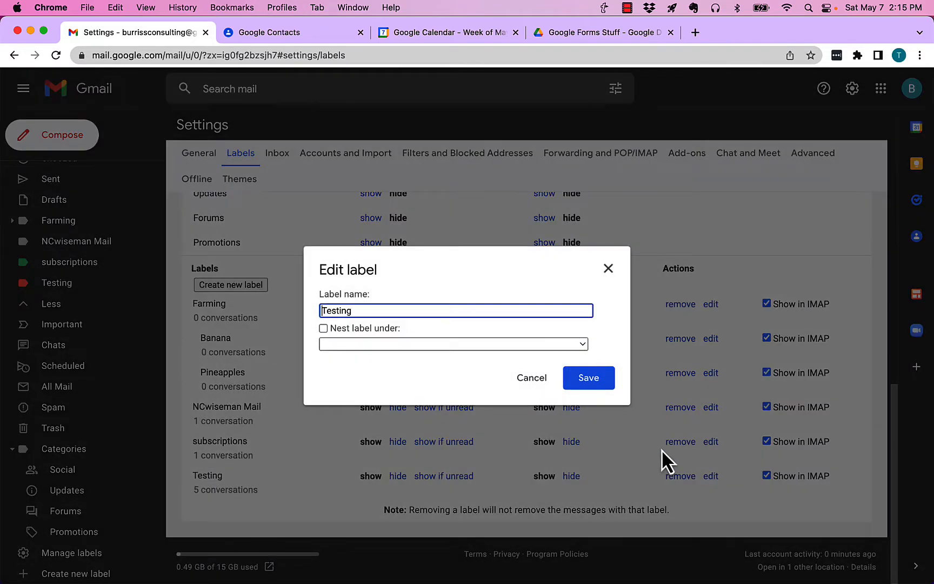
left_click(324, 328)
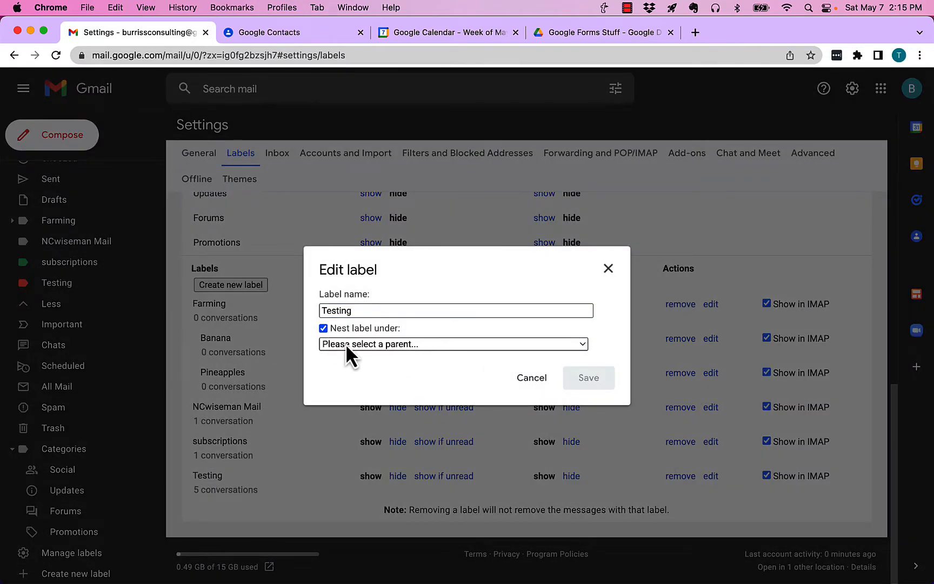
left_click(453, 344)
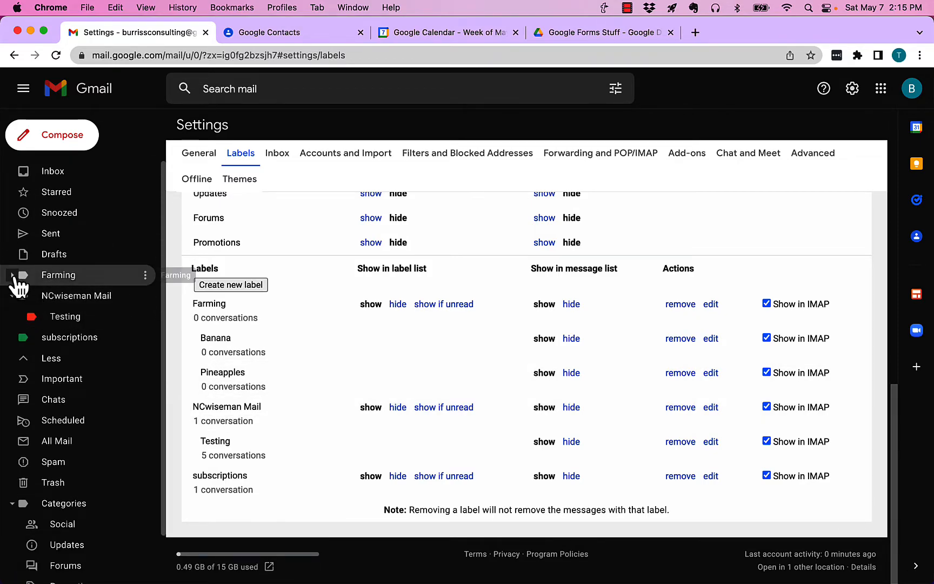
Step: Expand Farming in the sidebar to reveal Banana and Pineapples
left_click(145, 274)
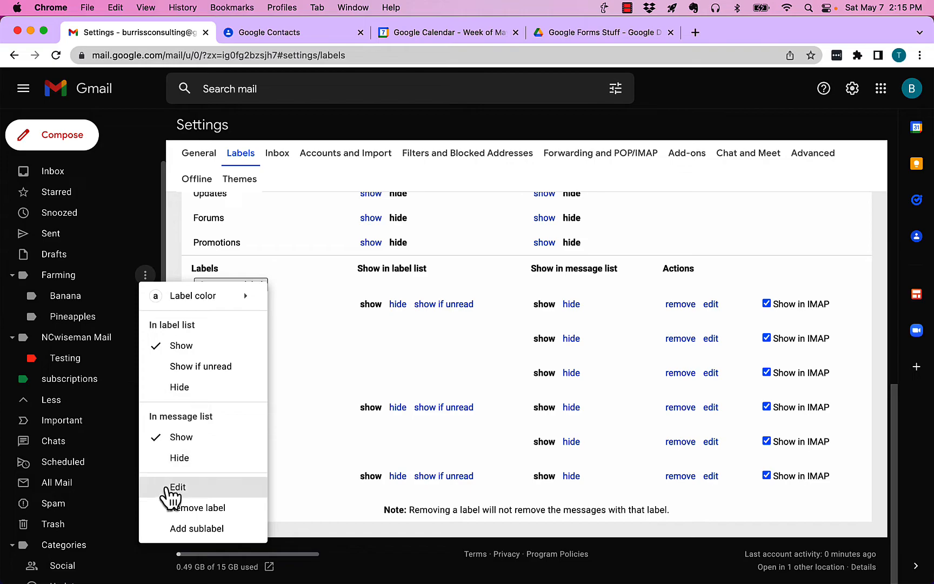
mouse_move(281, 141)
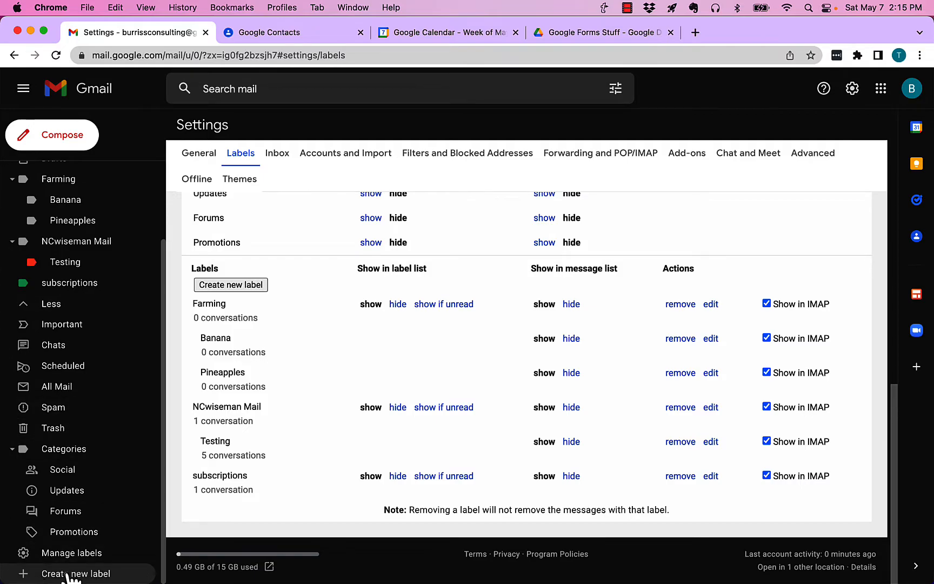
mouse_move(72, 553)
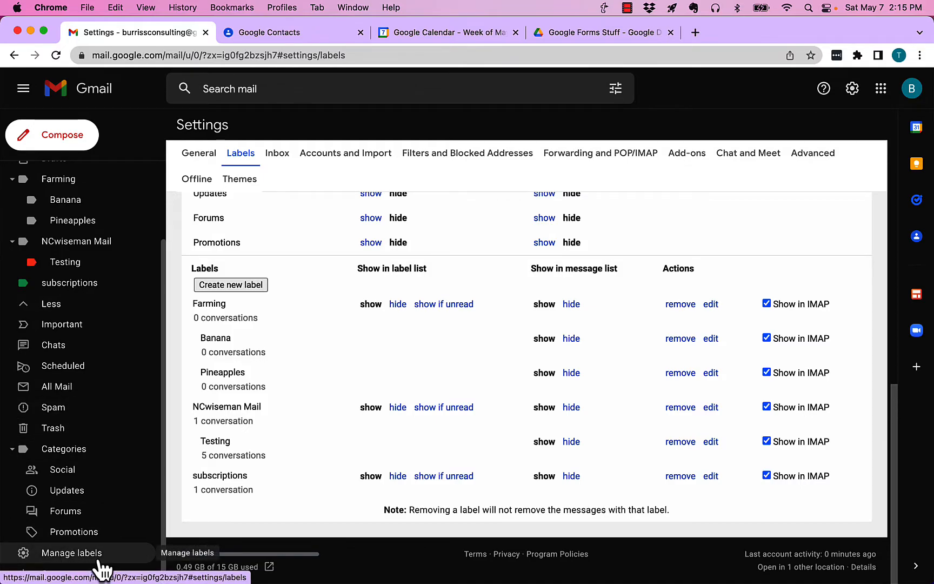